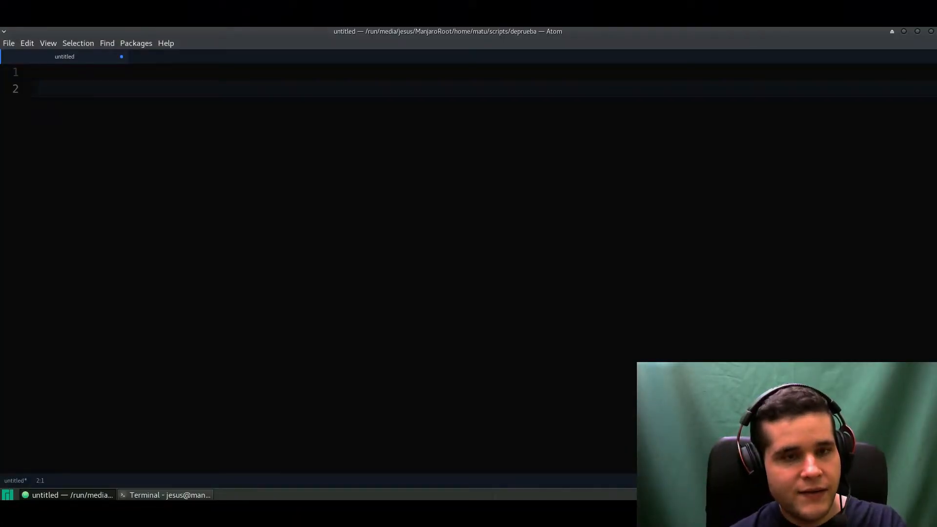
Add comments '# itself - method' and '# self - keyword', then return to the empty line below.
text(# itself - method)
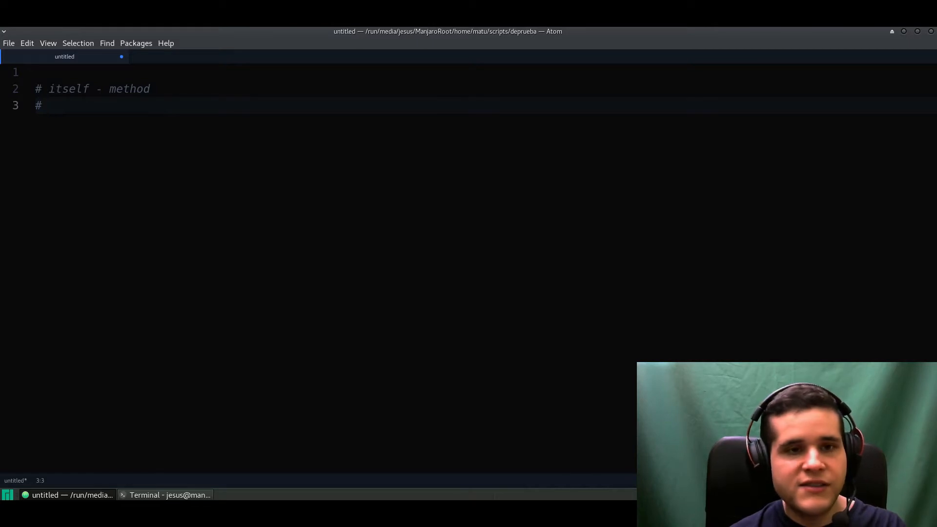
text(self - k)
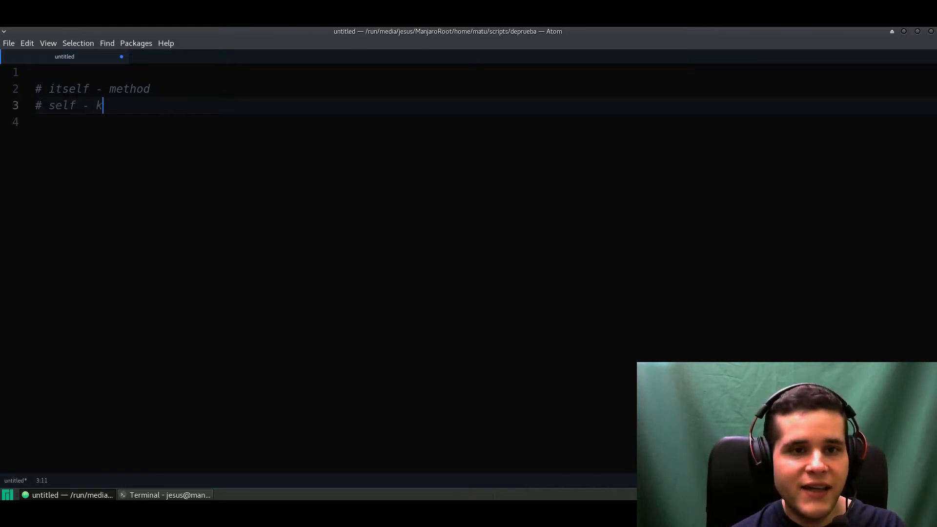
text(eyword)
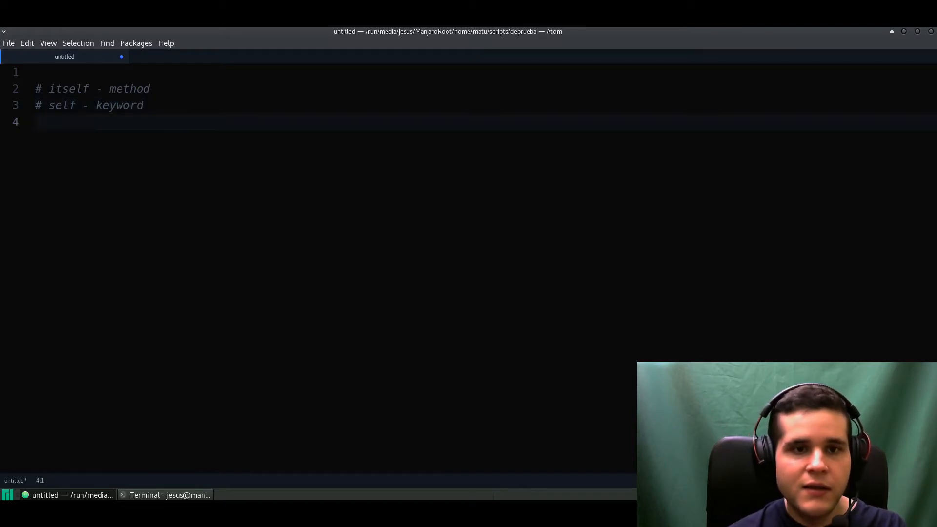
click(129, 105)
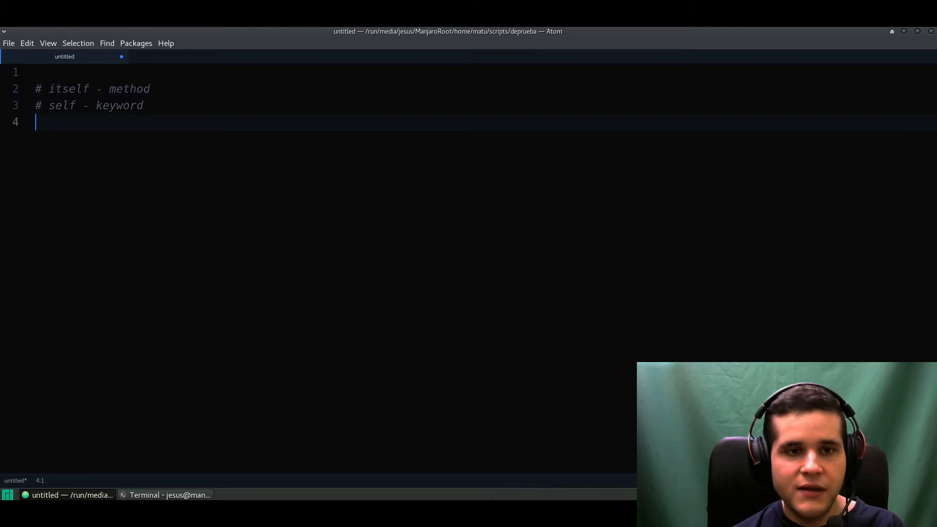
double_click(67, 88)
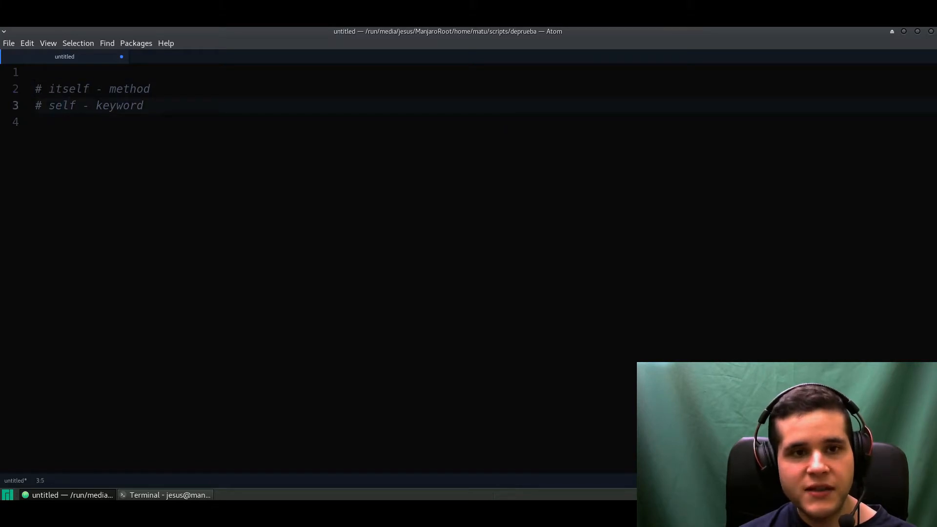
double_click(62, 106)
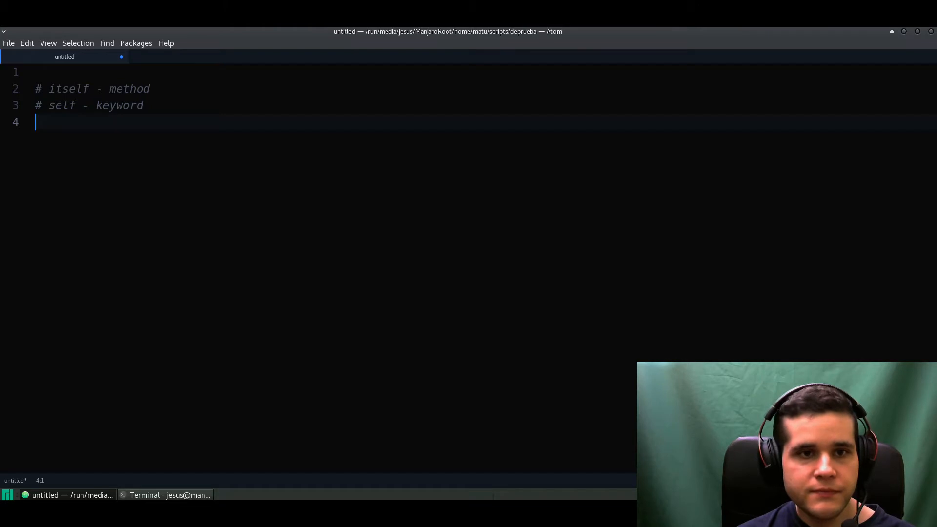
Define arr = [1,2,2,2,3,3,3,4] and add a p arr line to print it.
key(enter)
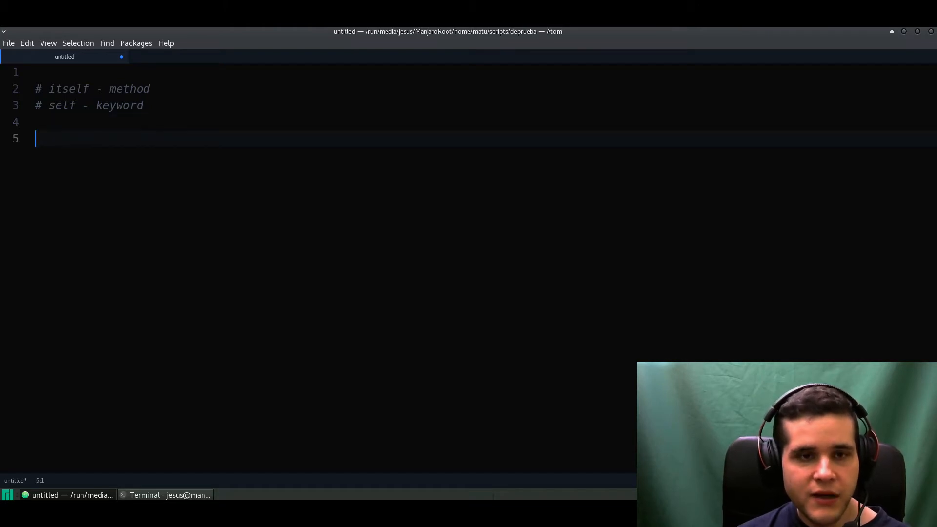
text(arr =)
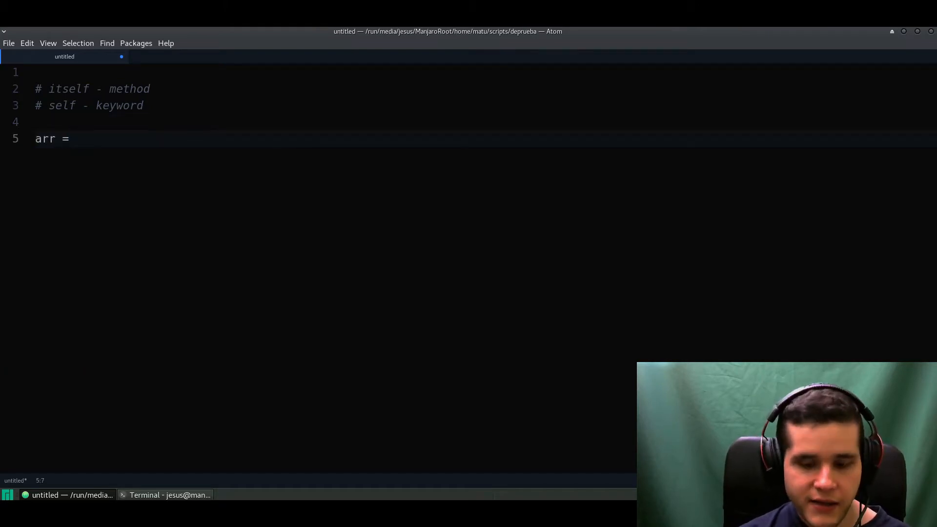
text([1,2])
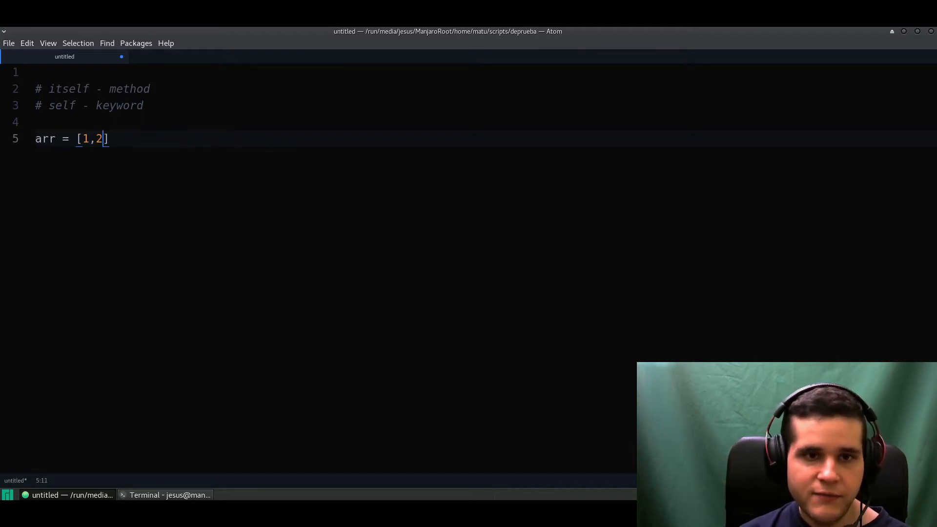
text(,2,2,3,3)
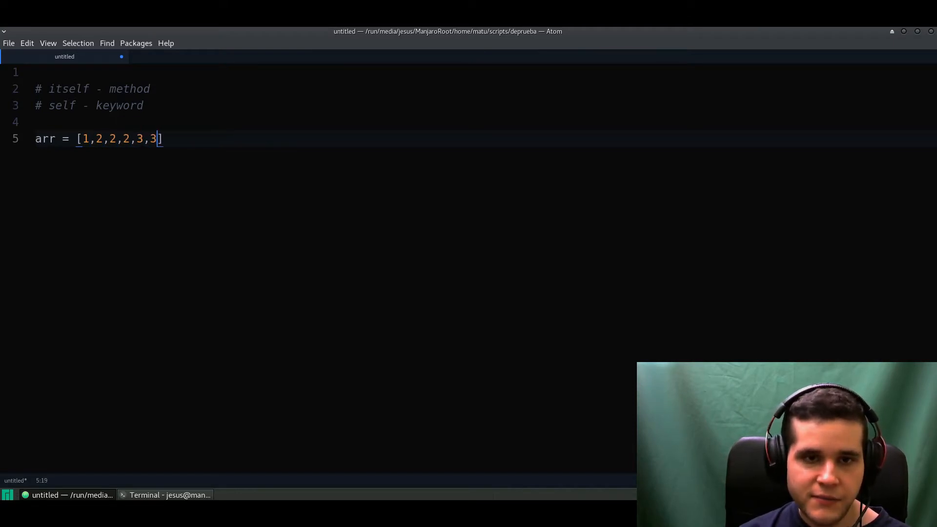
text(,3)
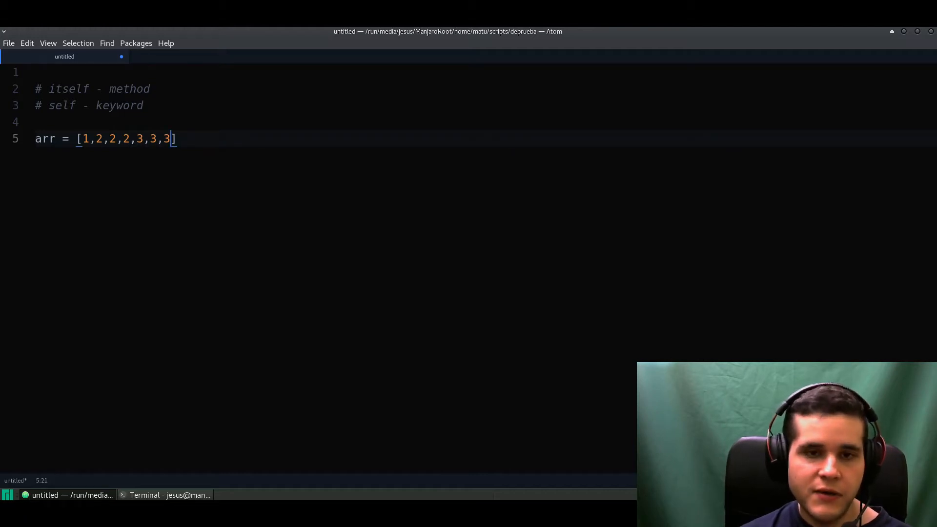
text(,4)
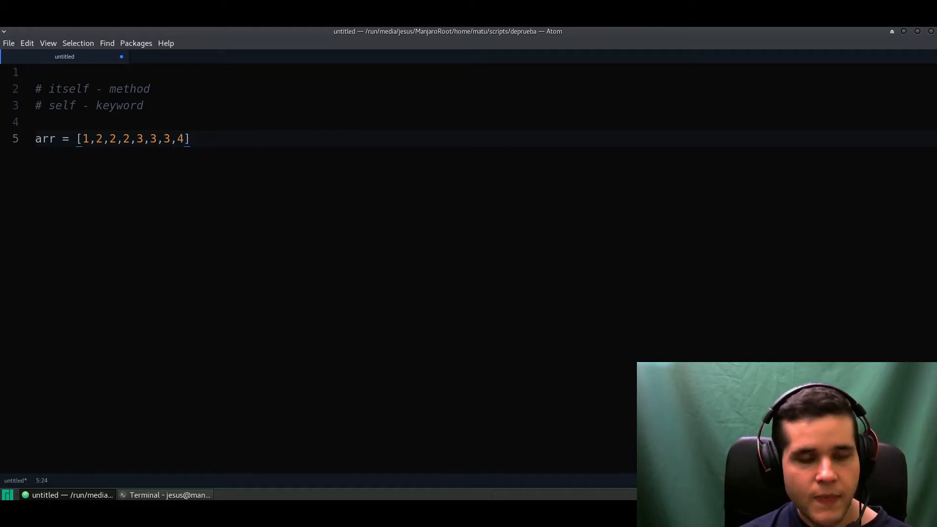
key(Enter)
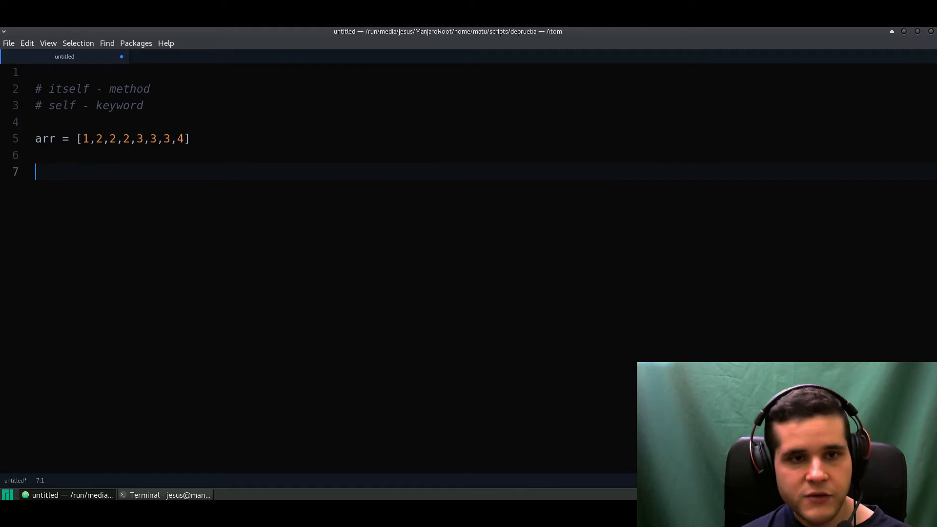
text(p arr)
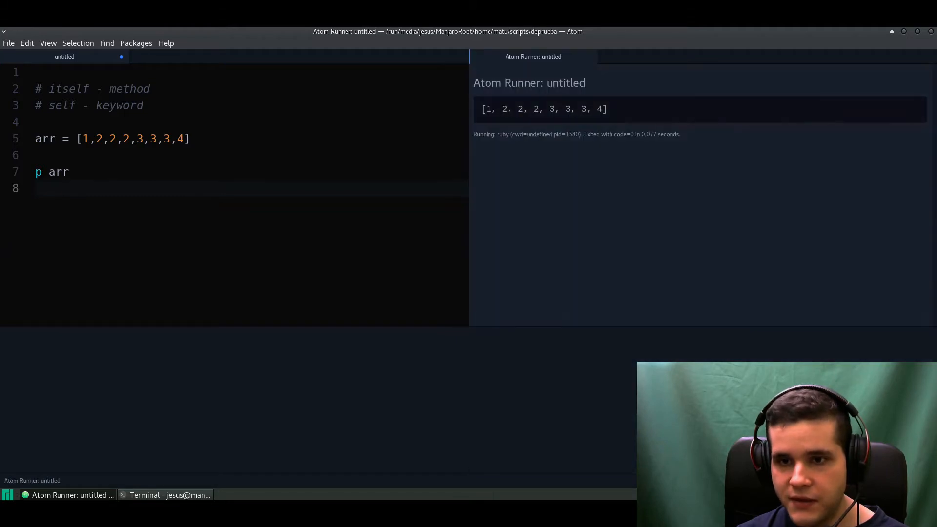
drag(470, 179, 569, 179)
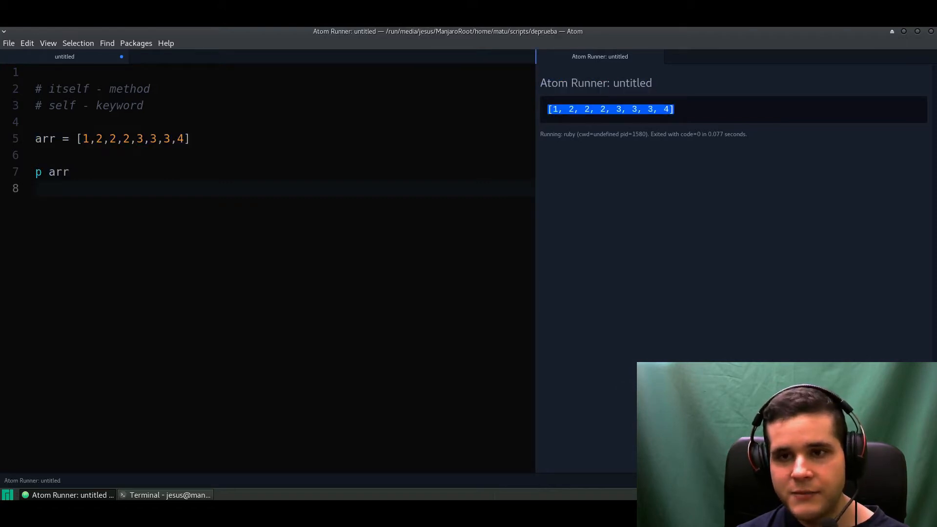
text(.)
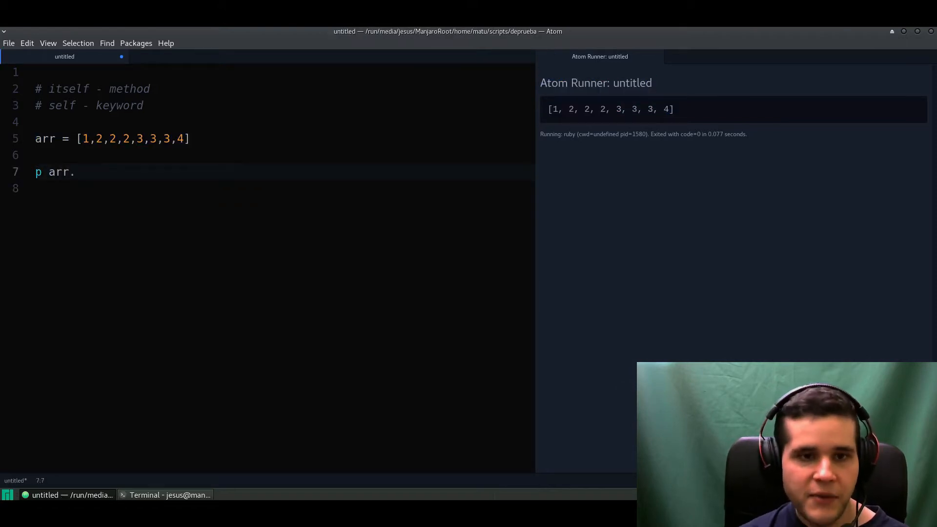
text(itself)
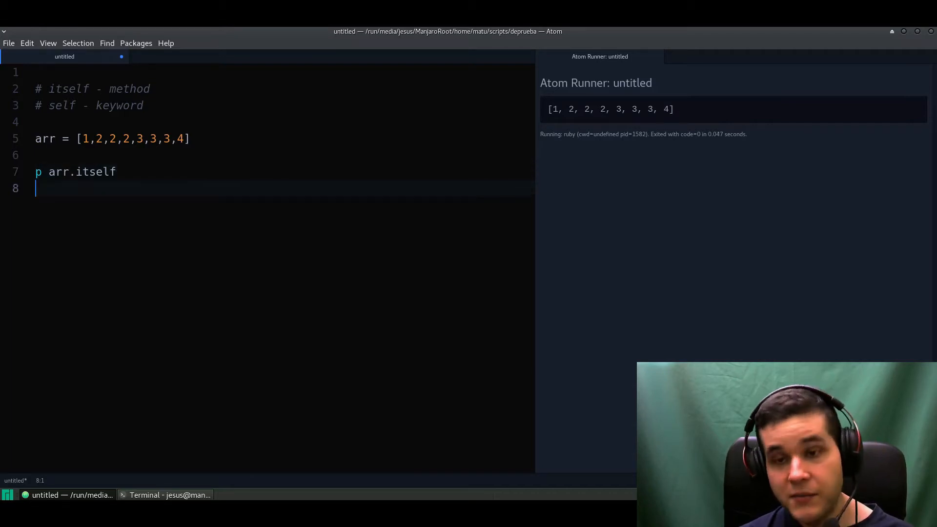
double_click(96, 172)
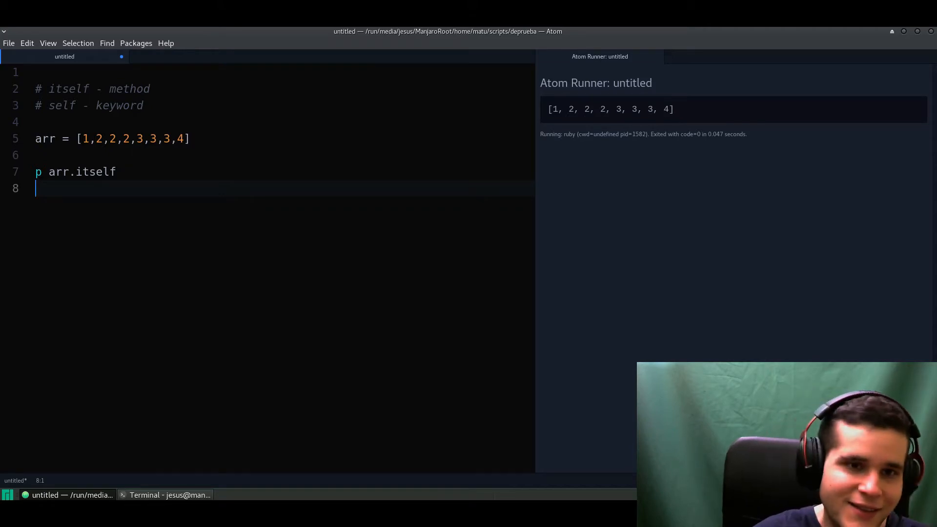
double_click(96, 172)
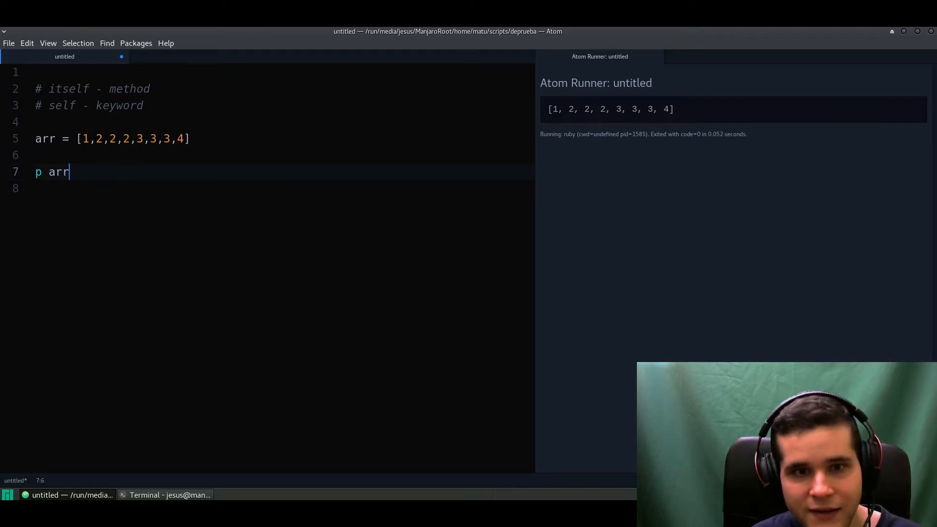
Append .itself to the print line so it reads p arr.itself.
text(.itself)
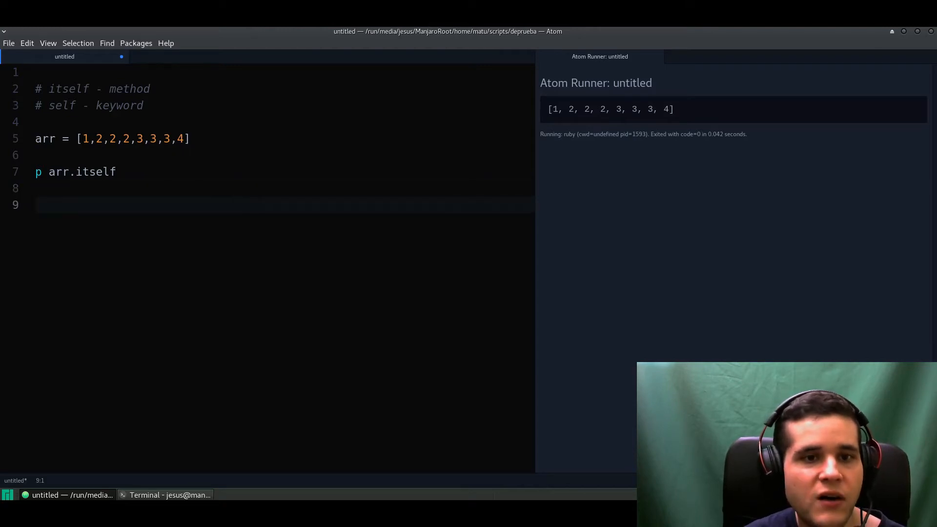
drag(96, 138, 184, 138)
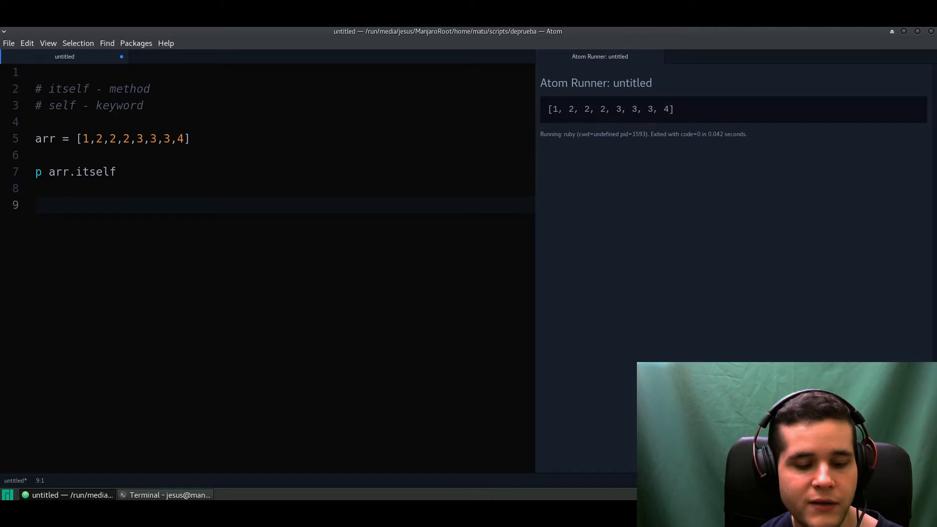
Write arr.group_by(&:itself) on a new line below the print statement.
text(arr.)
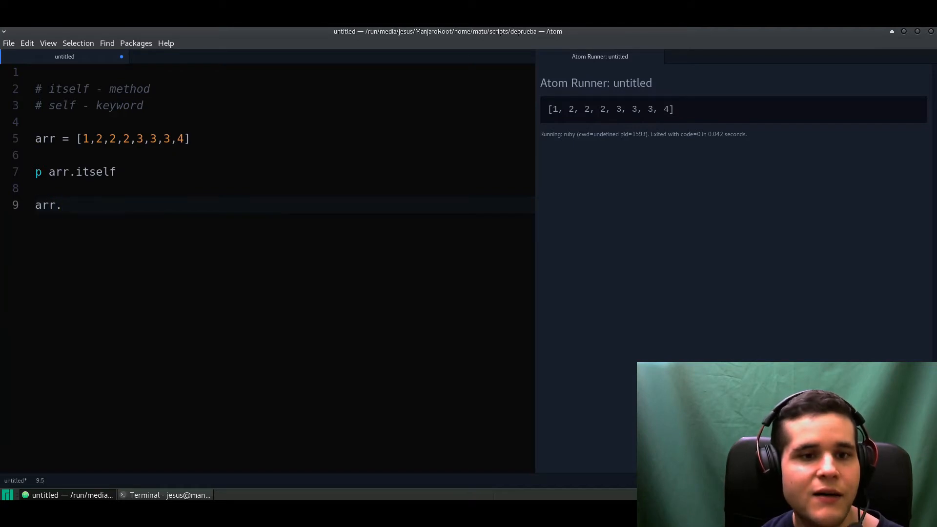
text(group)
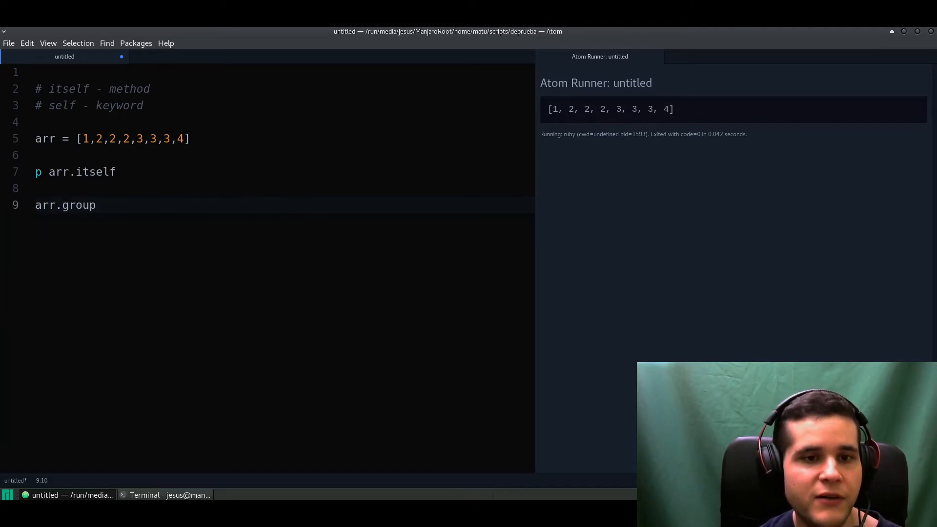
text(_by)
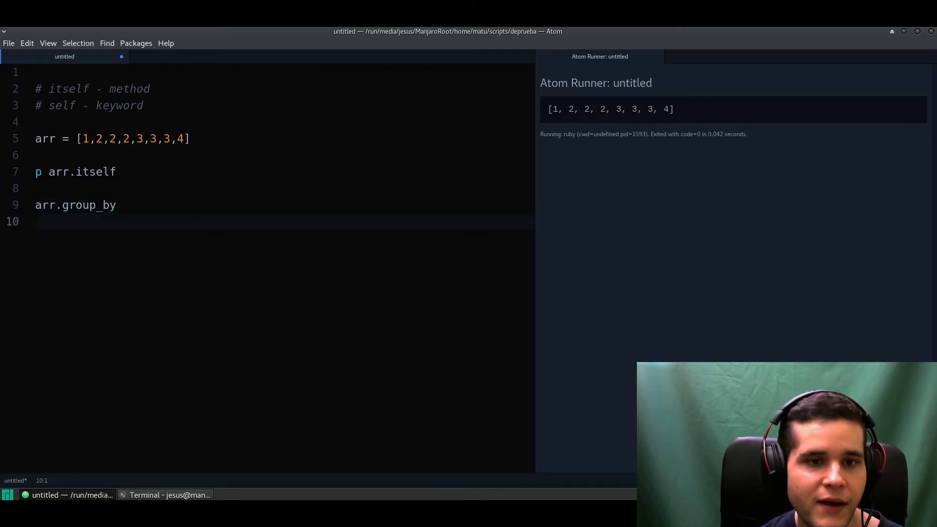
click(117, 205)
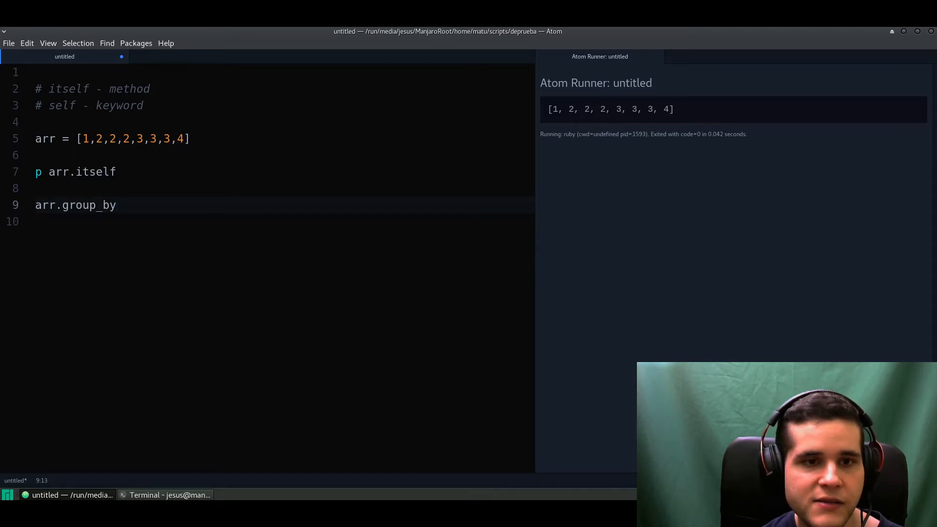
click(78, 139)
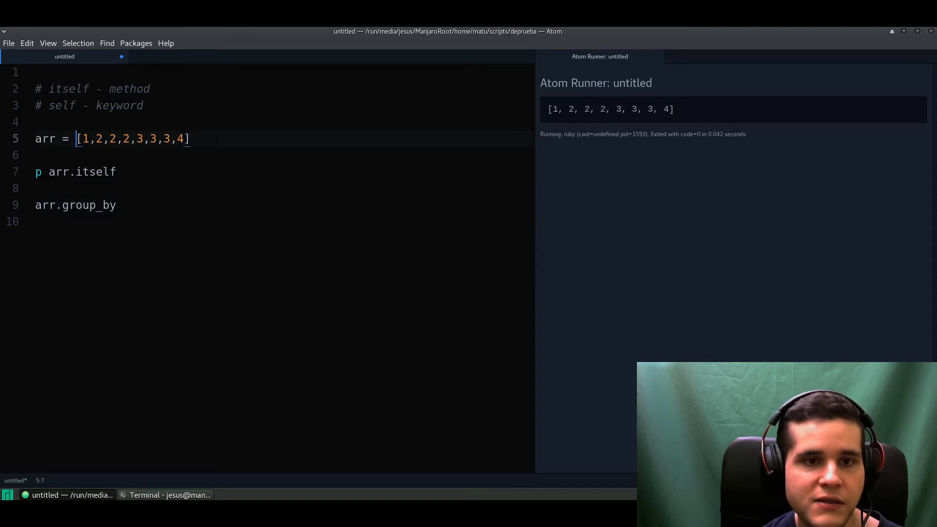
drag(77, 138, 190, 139)
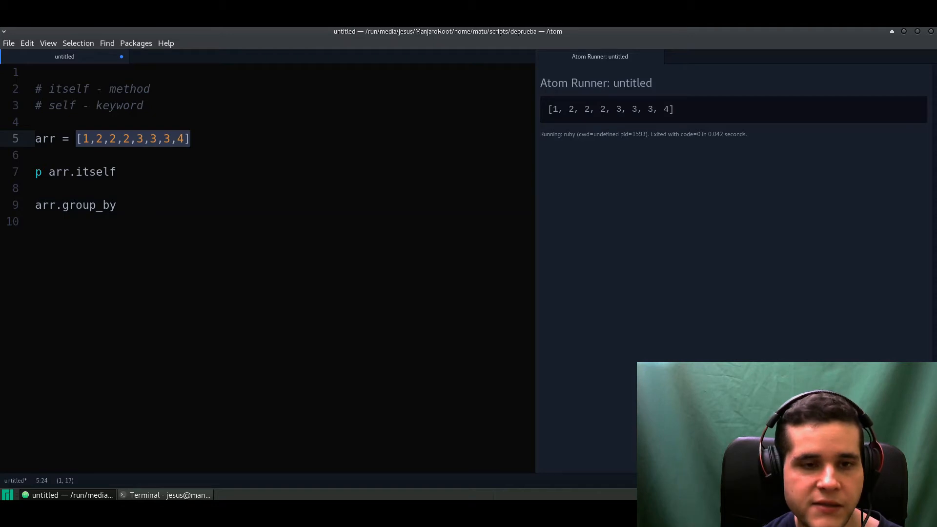
text(())
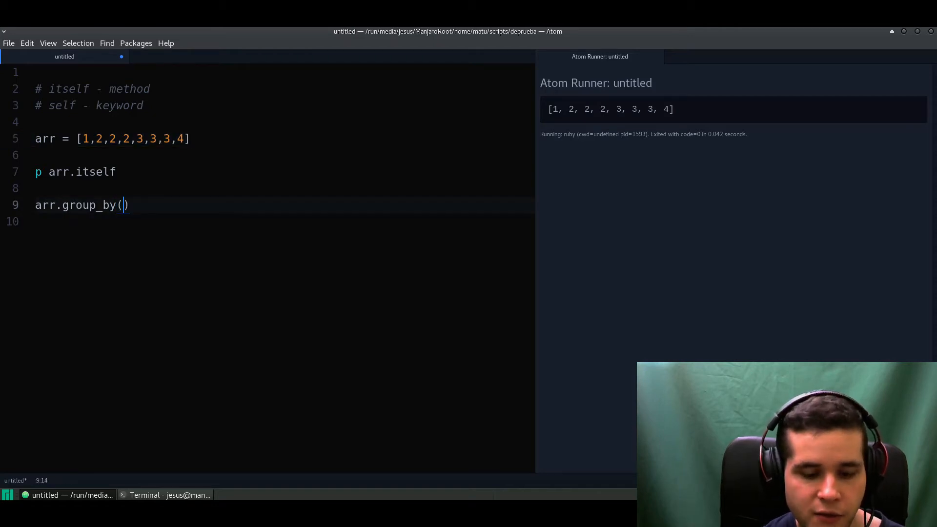
text(&:)
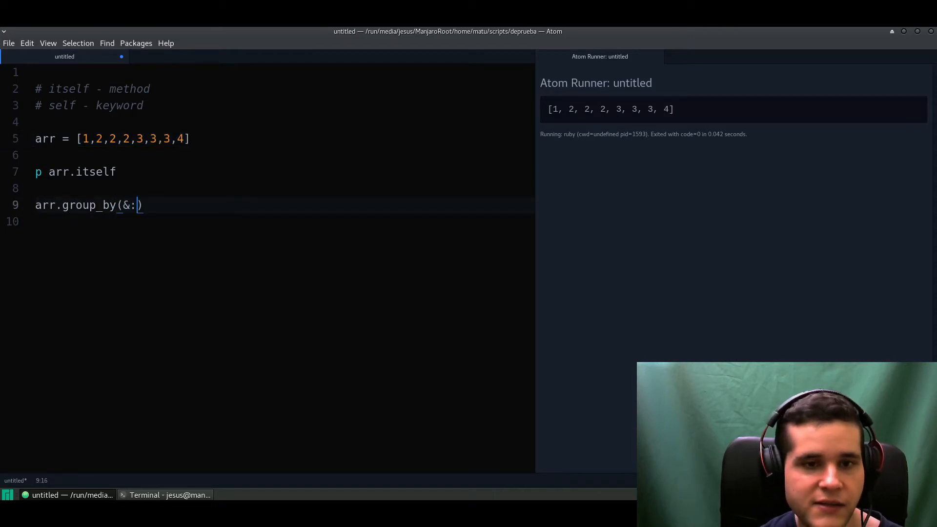
text(i)
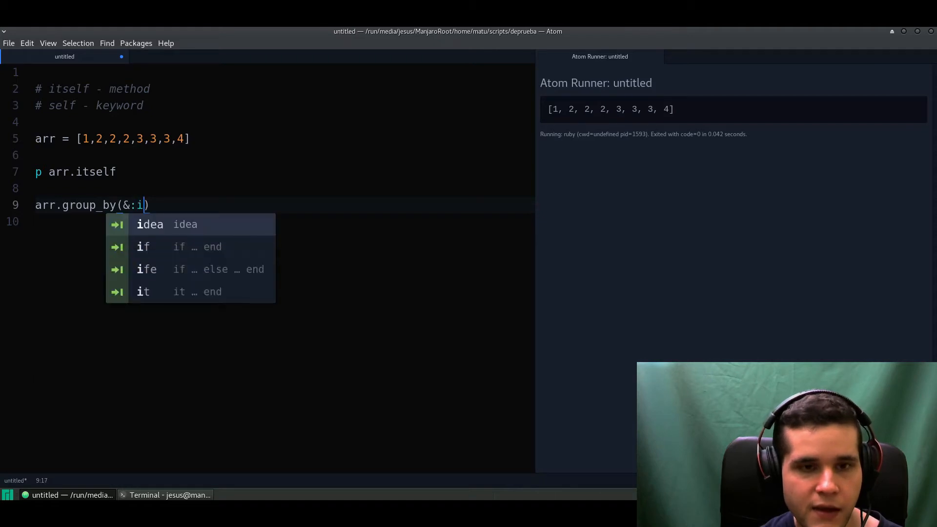
text(tself)
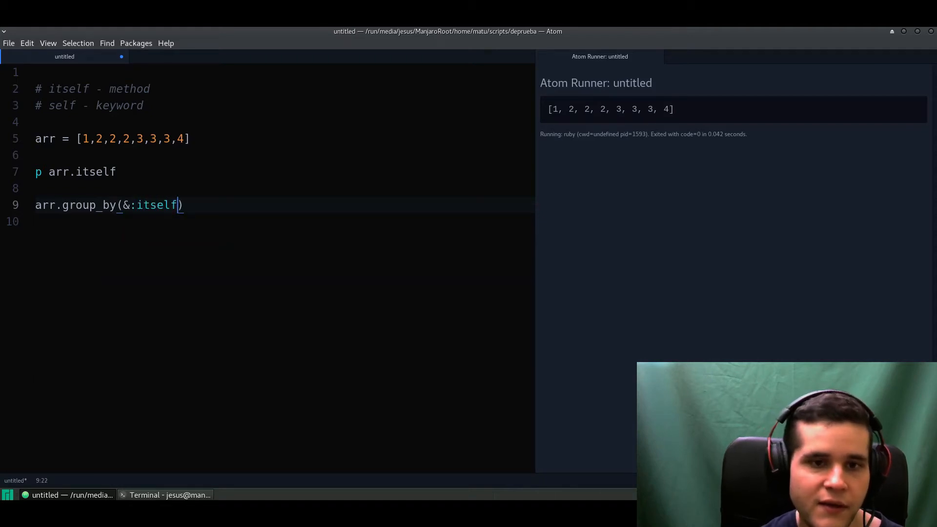
drag(182, 205, 122, 205)
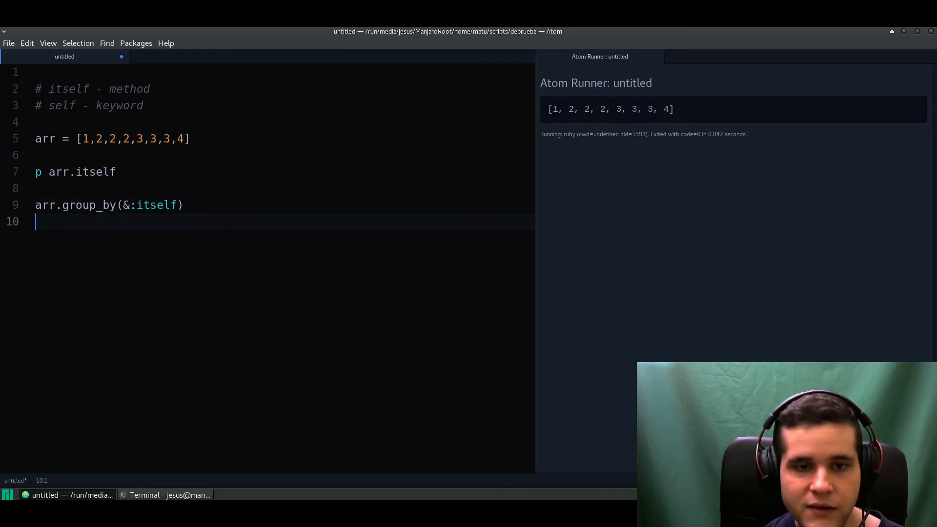
Replace the arr.itself print with p arr.group_by(&:itself).
text(1.)
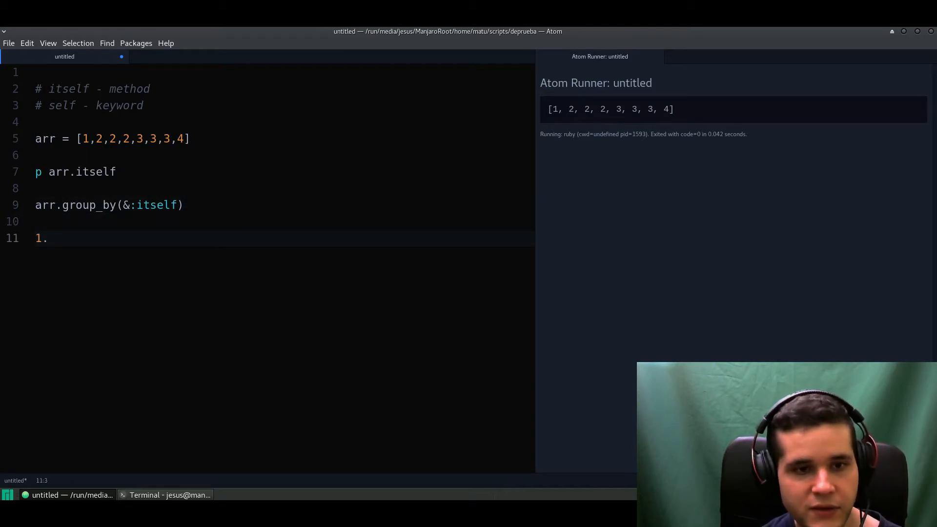
text(itsel)
click(281, 205)
text(p )
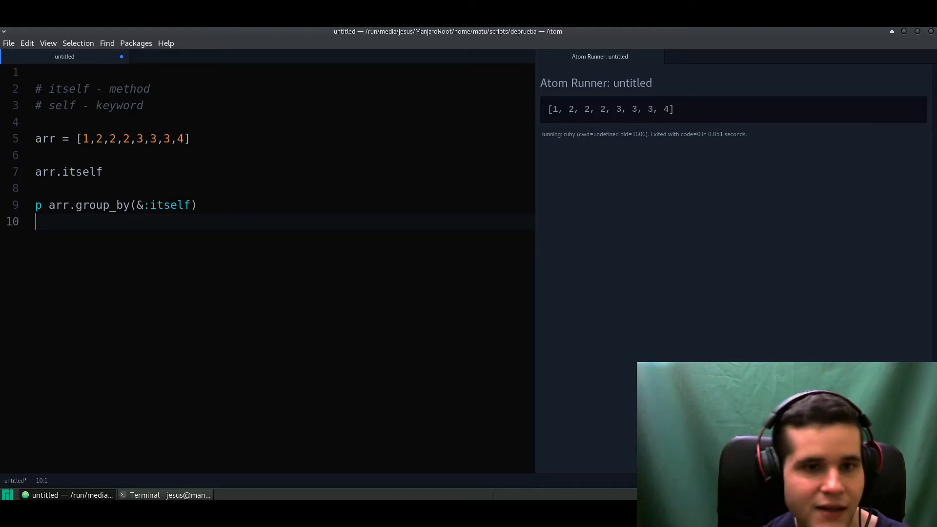
double_click(103, 205)
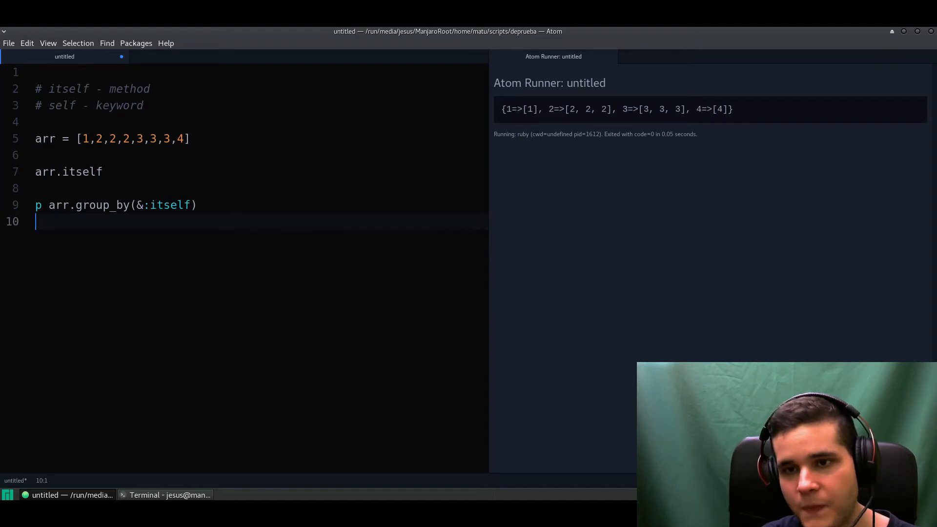
Inspect the grouped hash {1=>[1], 2=>[2, 2, 2], 3=>[3, 3, 3], 4=>[4]} and the code.
double_click(103, 205)
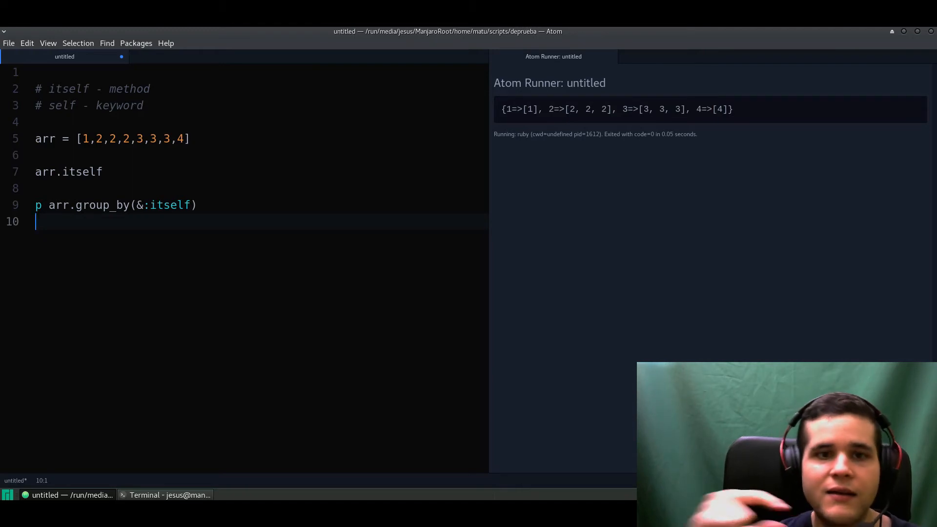
double_click(45, 138)
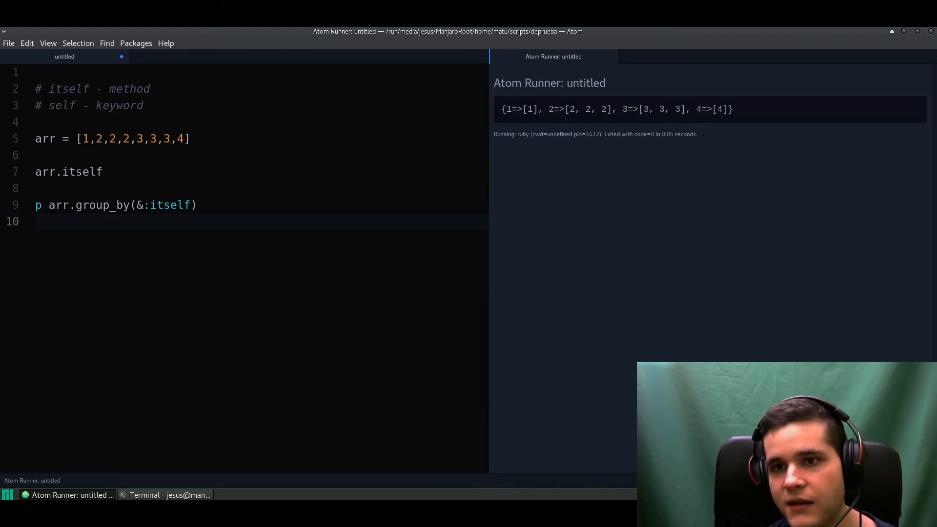
double_click(625, 110)
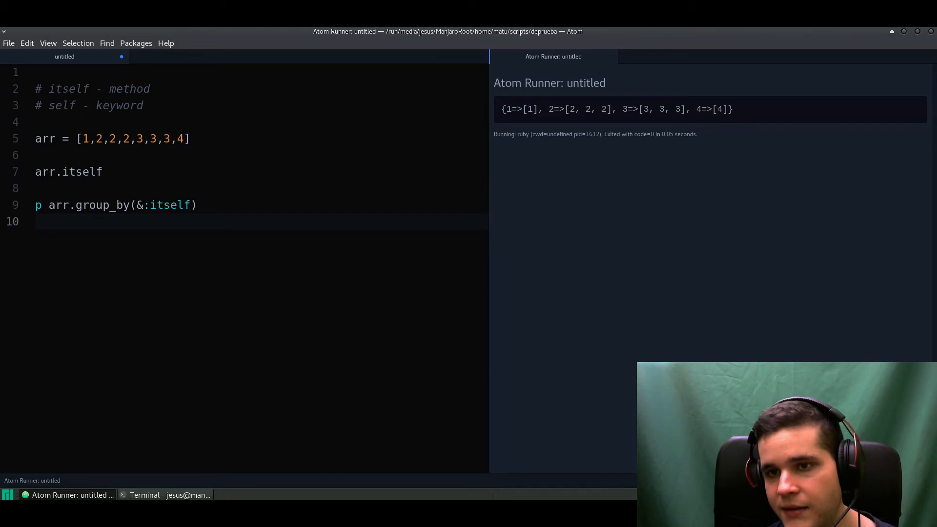
double_click(529, 109)
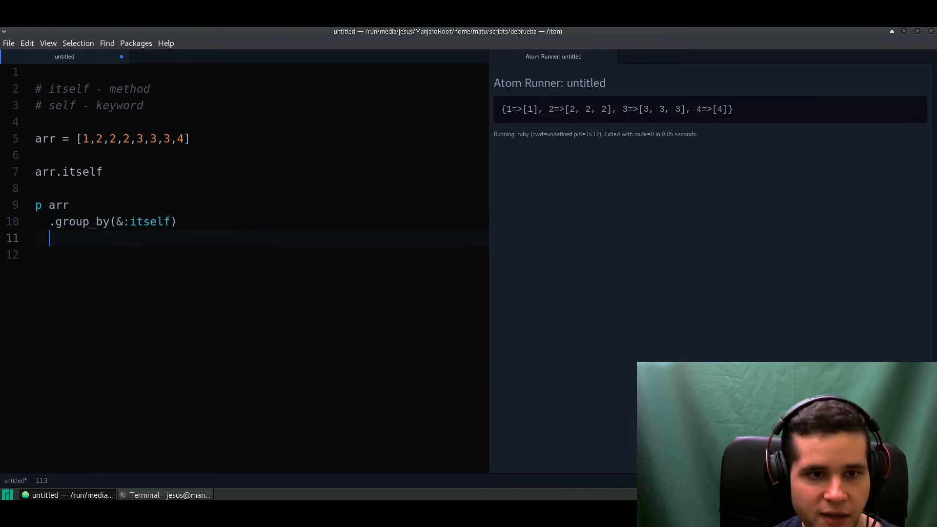
Chain .each_with_object({}) { |(k,v), hash| } on its own line after group_by.
text(.each)
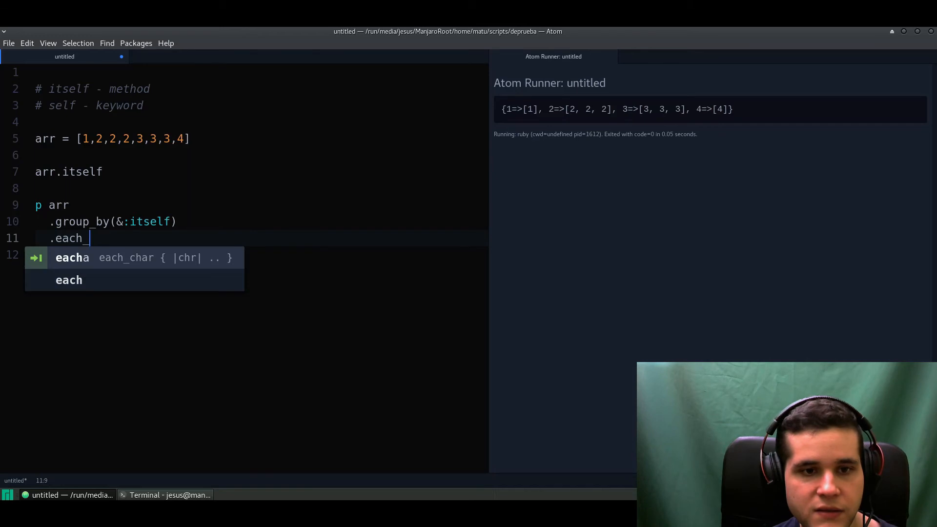
text(_with_)
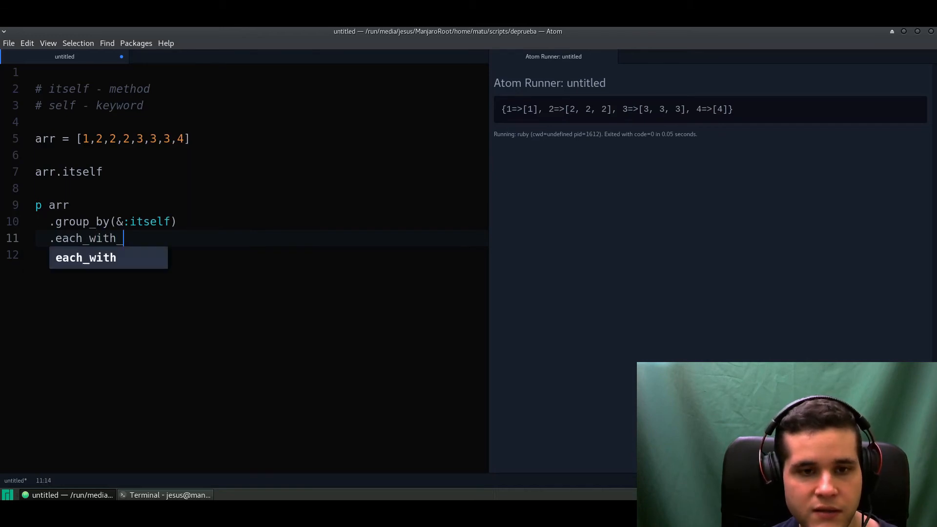
text(object)
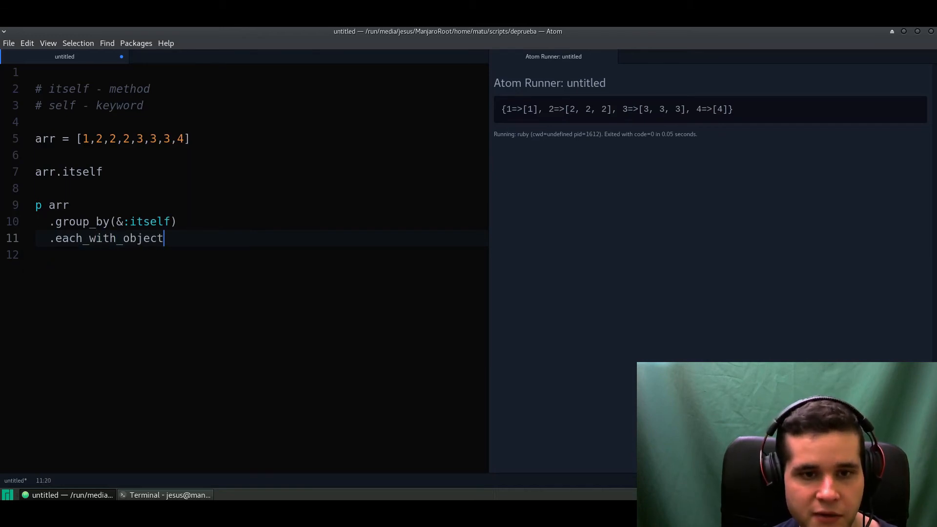
text(())
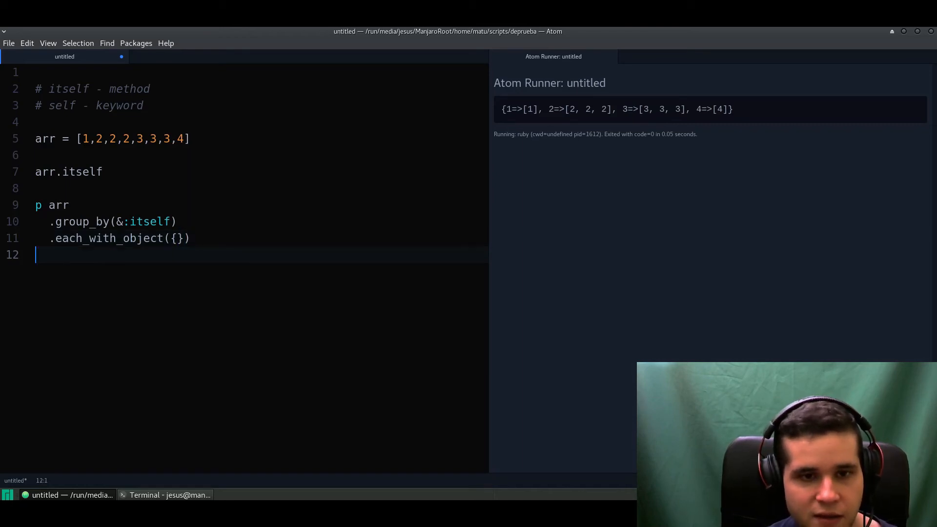
key(Backspace)
text( {  )
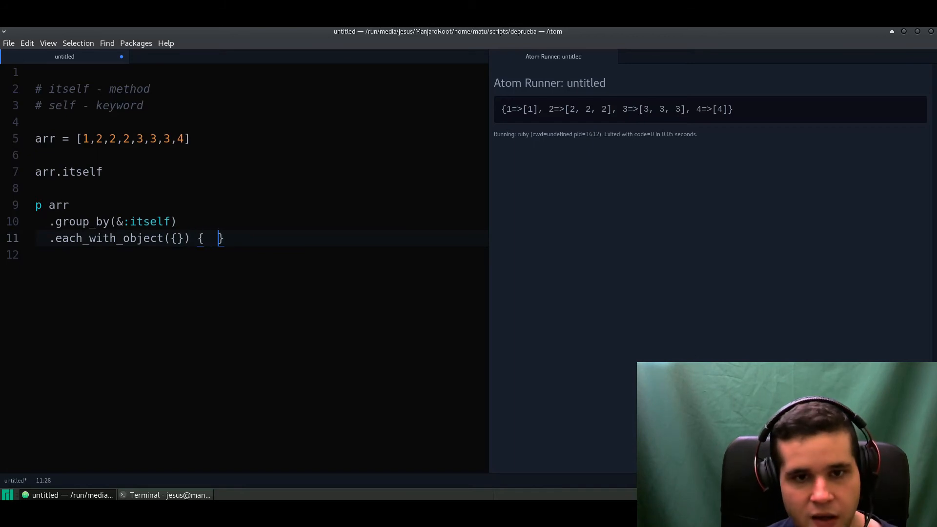
text(||)
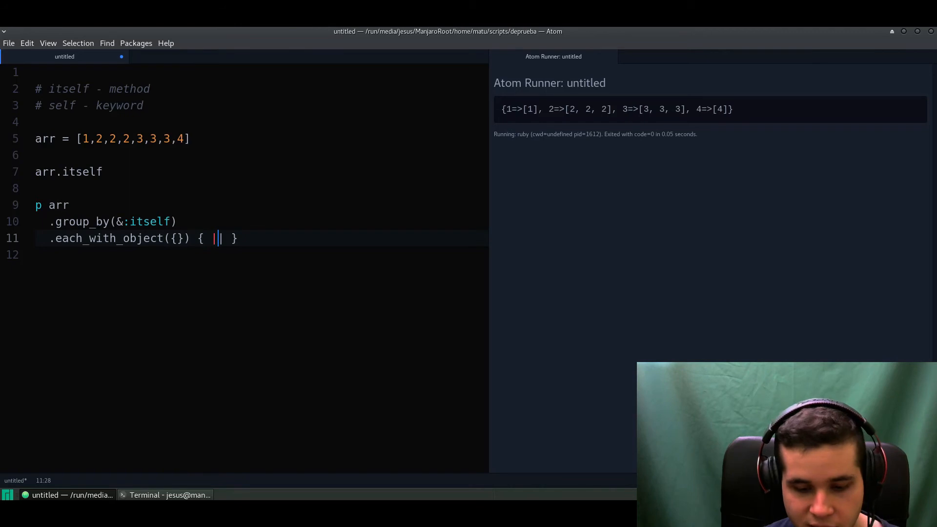
text((k,v))
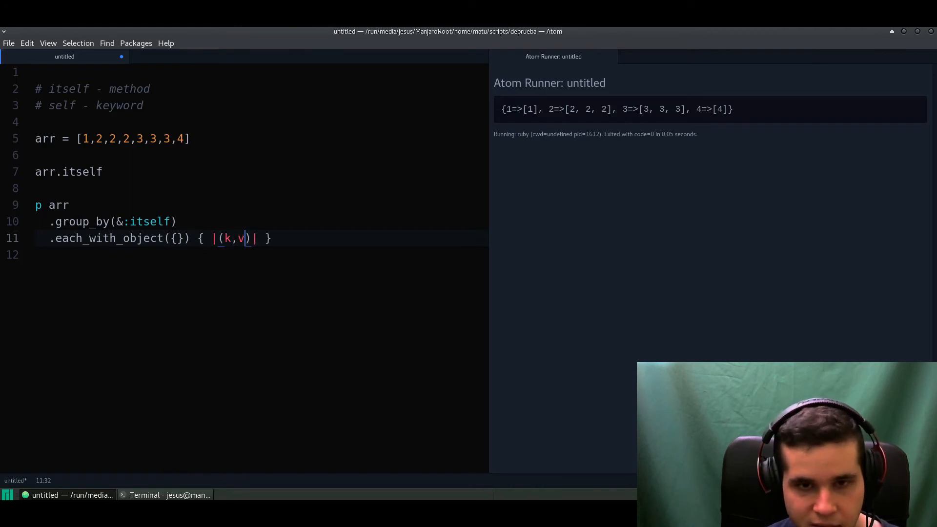
text(,)
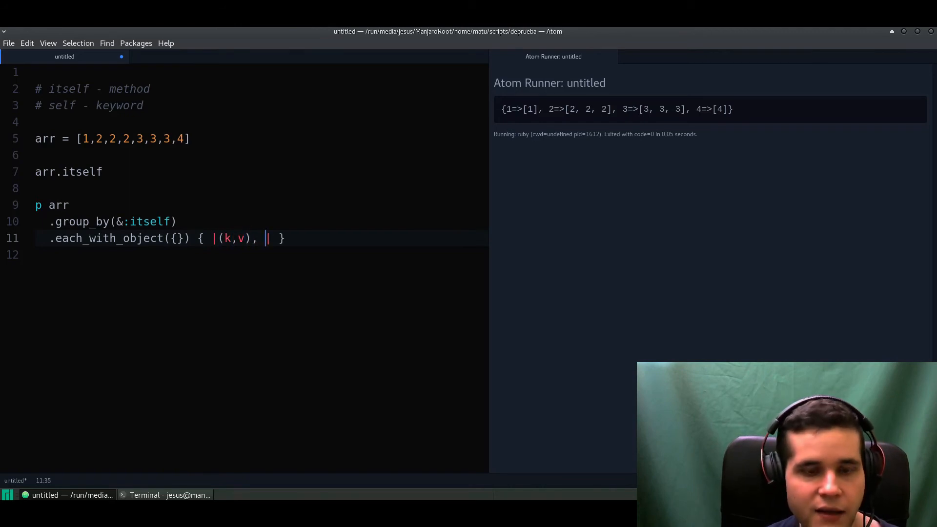
text(hash)
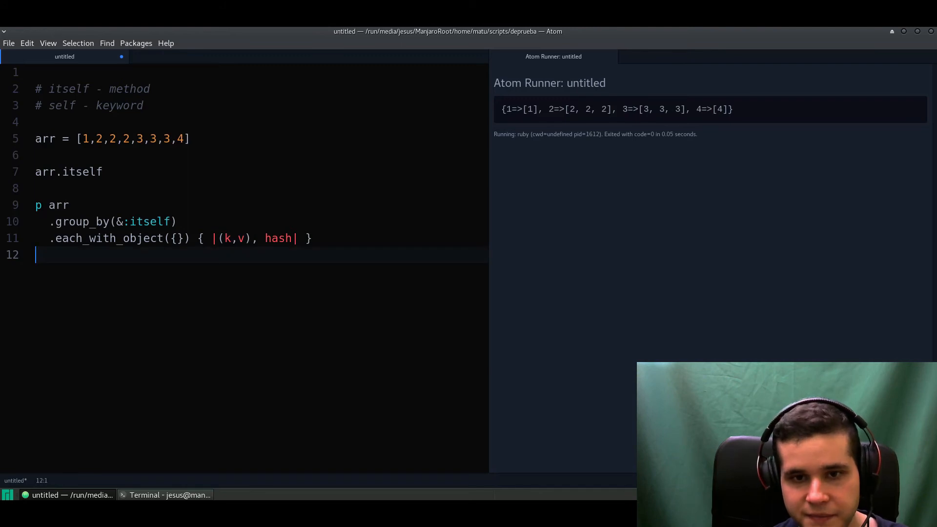
Fill the each_with_object block with hash[k] = v.size.
key(Backspace)
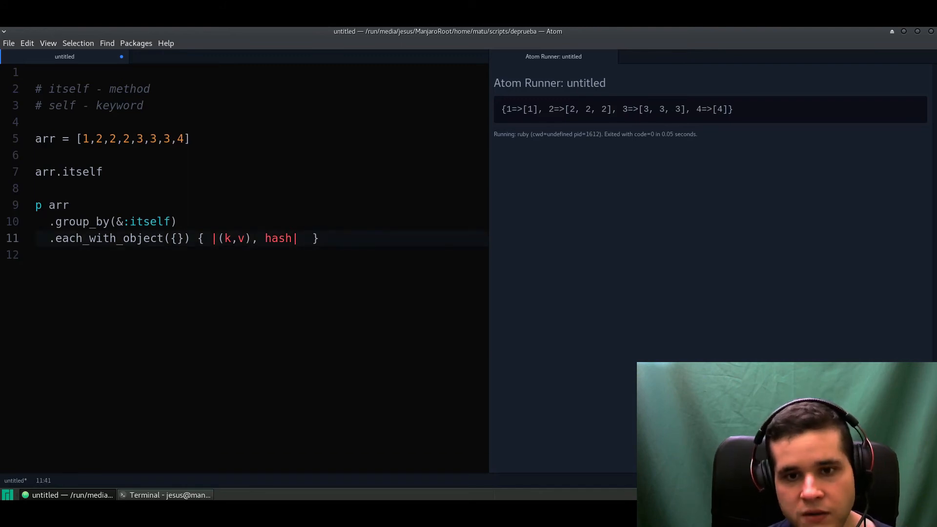
text(hash)
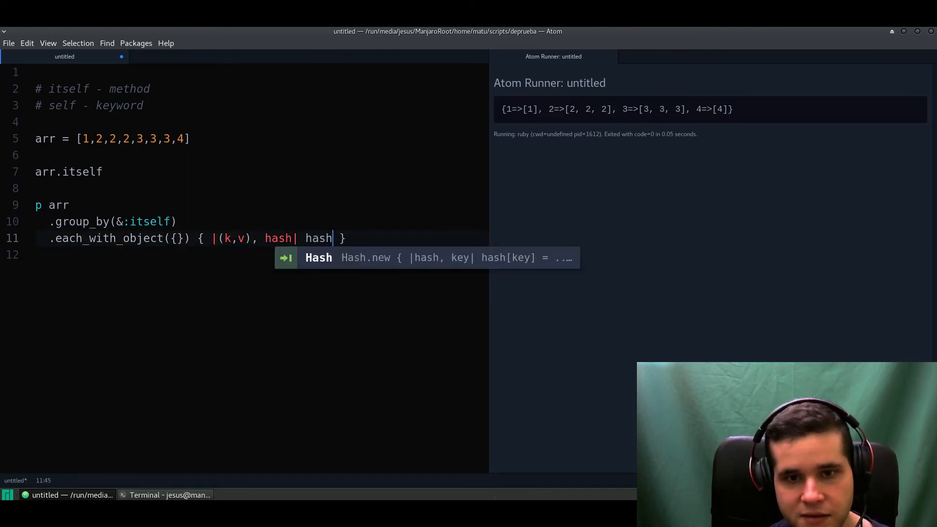
key(escape)
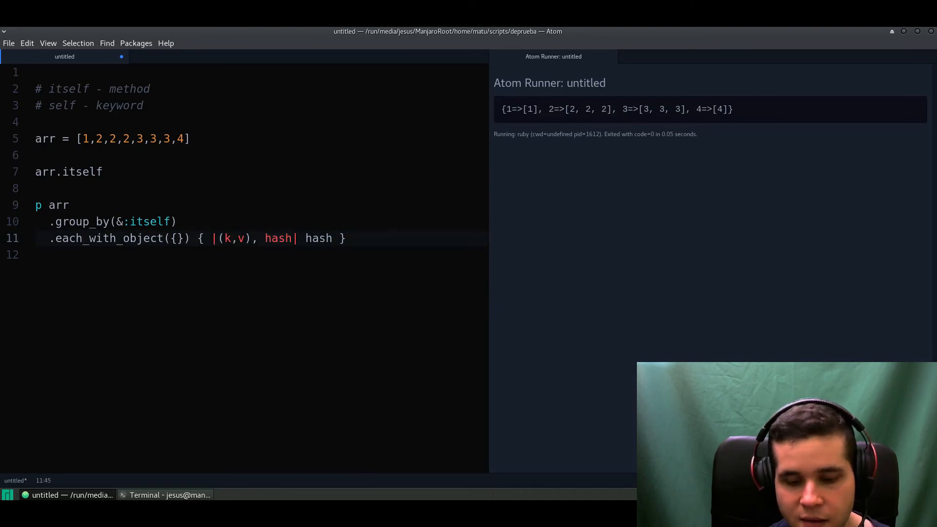
text([K])
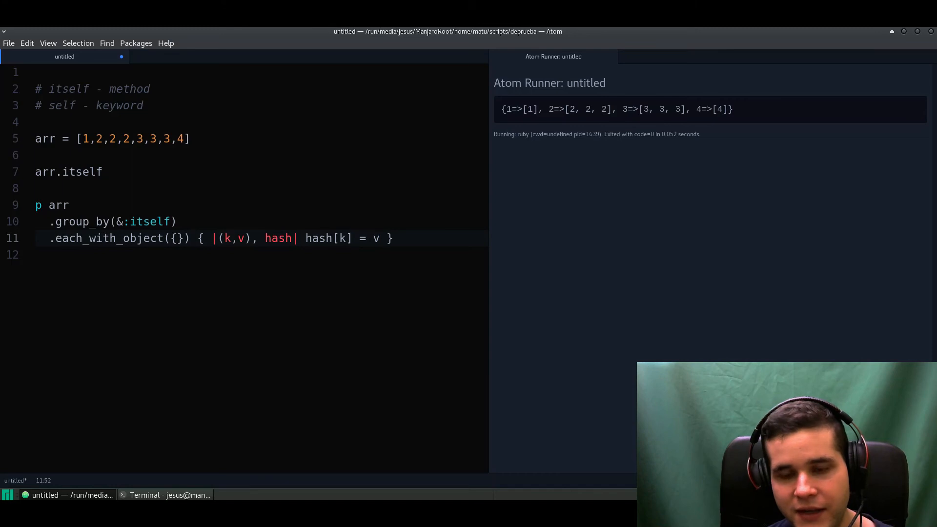
text(.si)
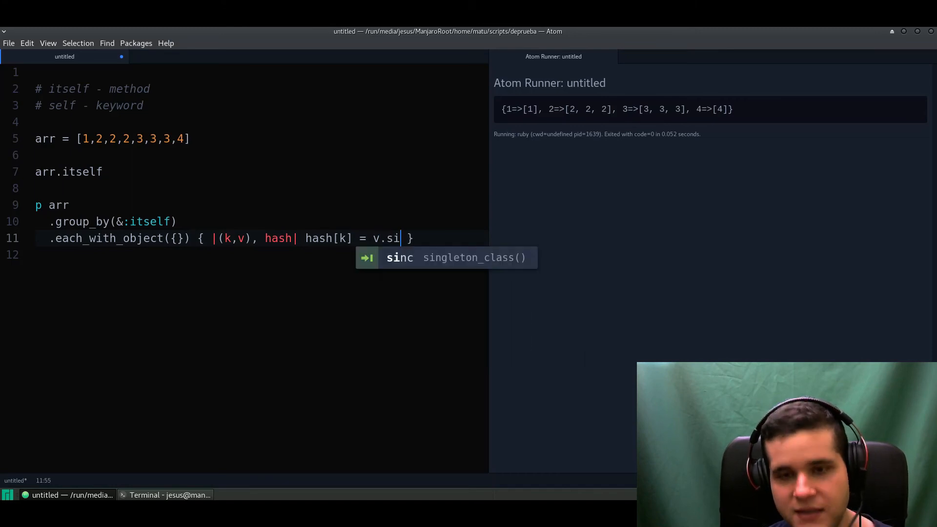
text(ze)
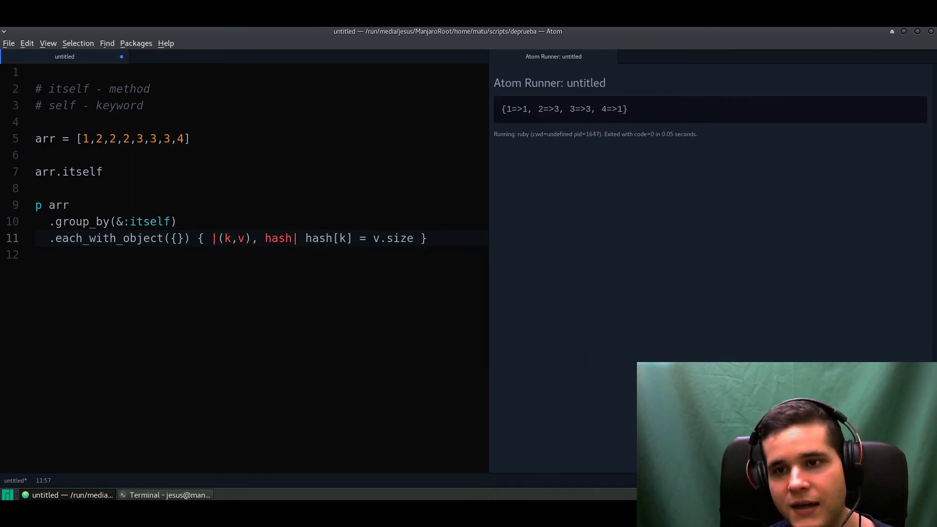
click(414, 237)
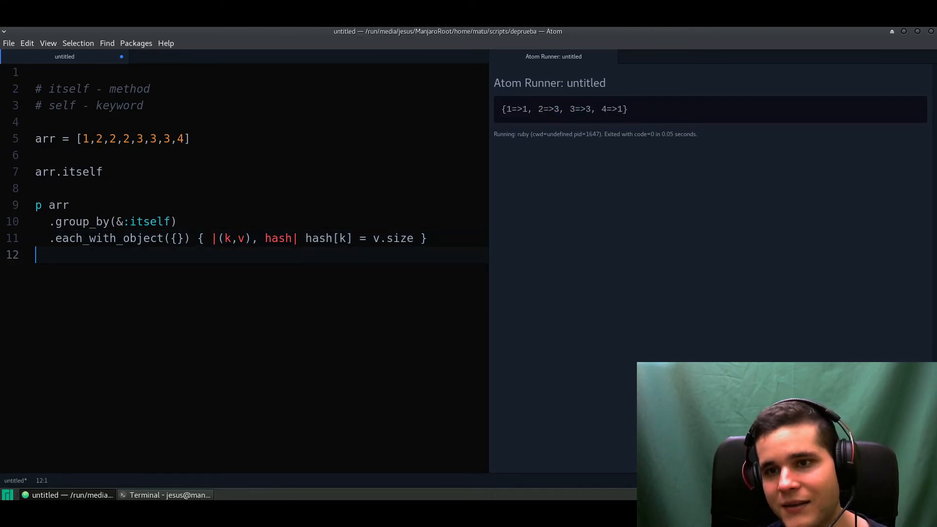
double_click(548, 109)
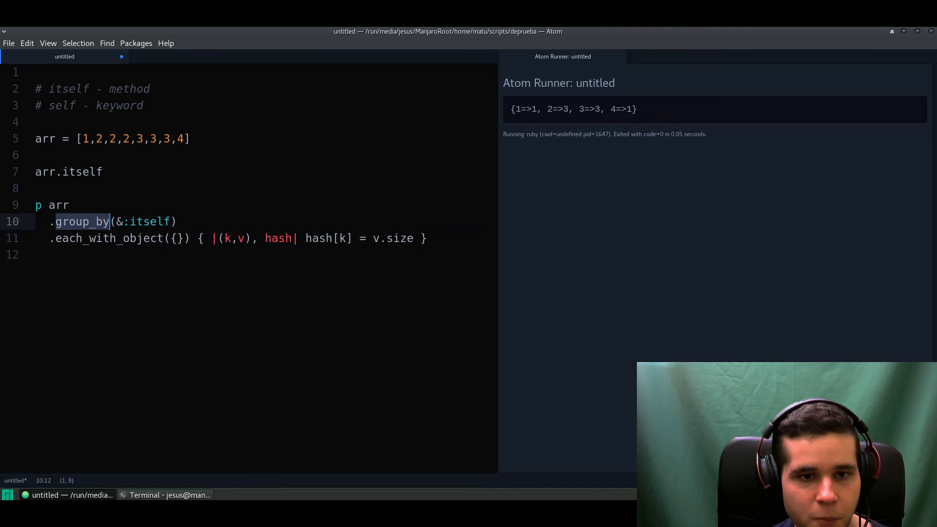
double_click(109, 238)
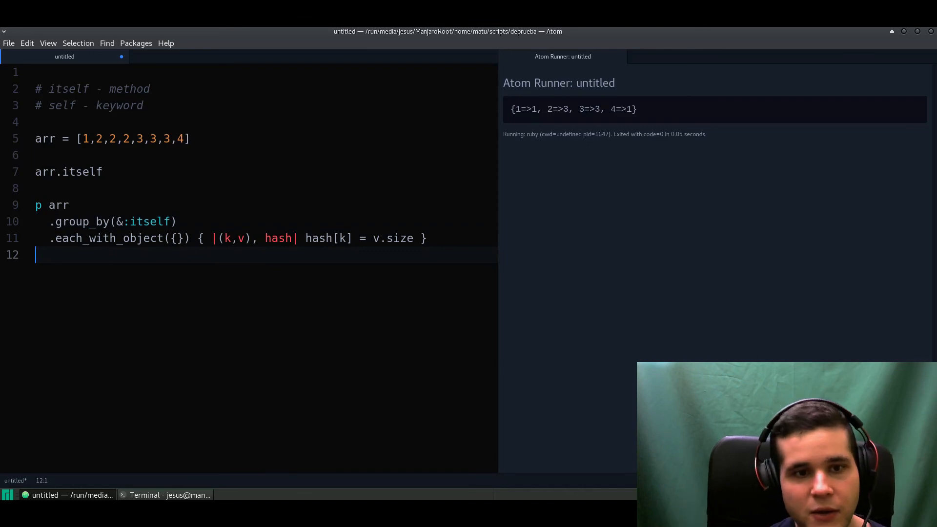
double_click(80, 171)
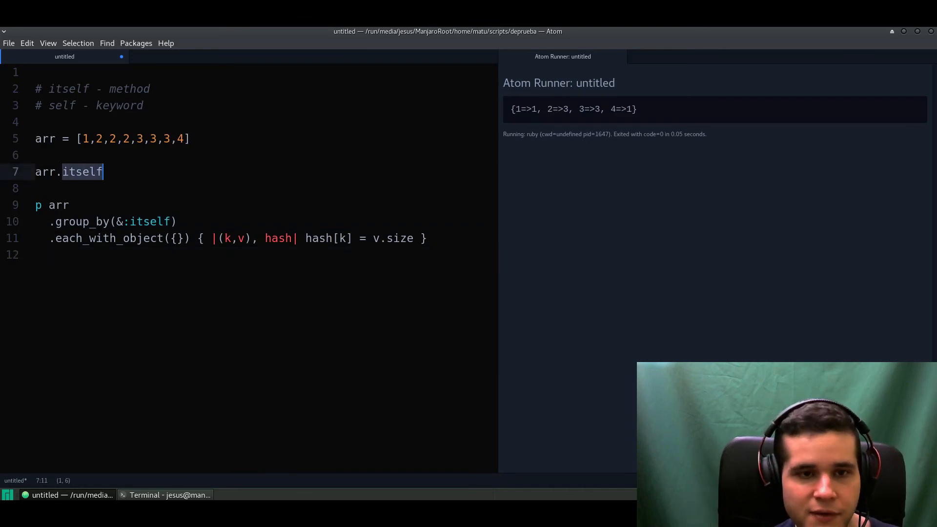